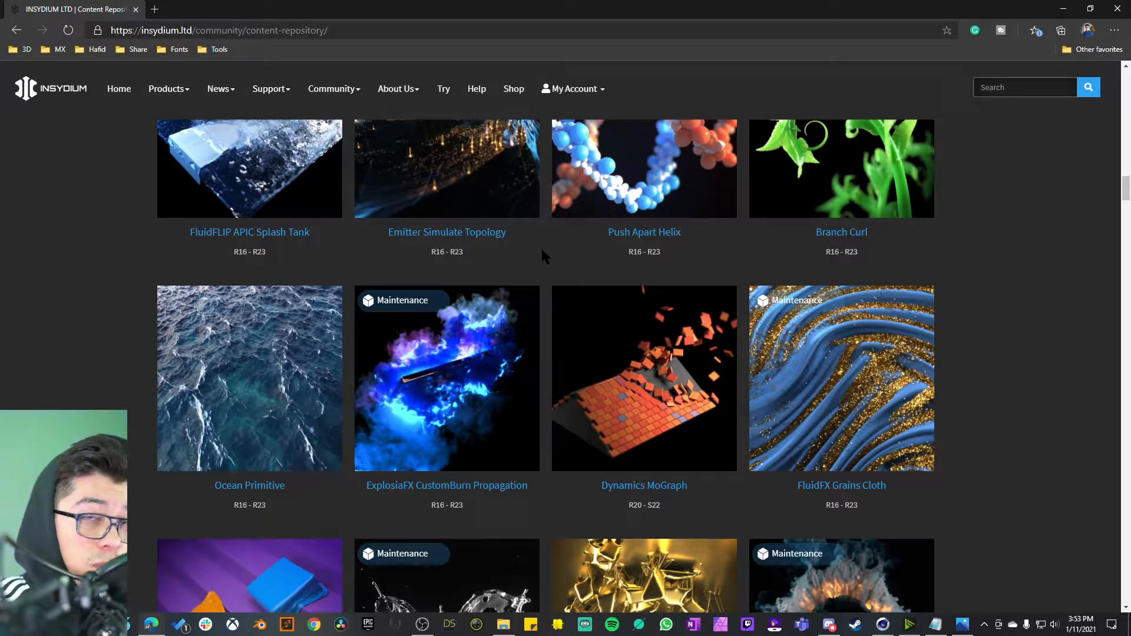
pyautogui.moveTo(1114, 275)
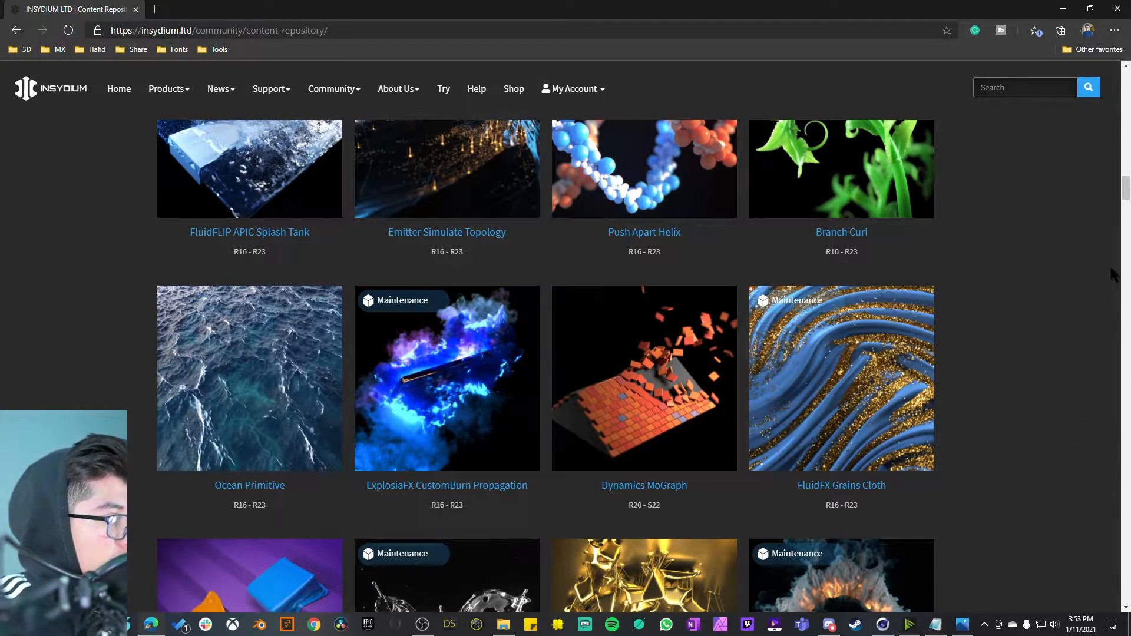
# - Read the template's compatibility note listing Cinema 4D R16–R23, X-Particles 895 and Cycles 4D 509
pyautogui.scroll(3)
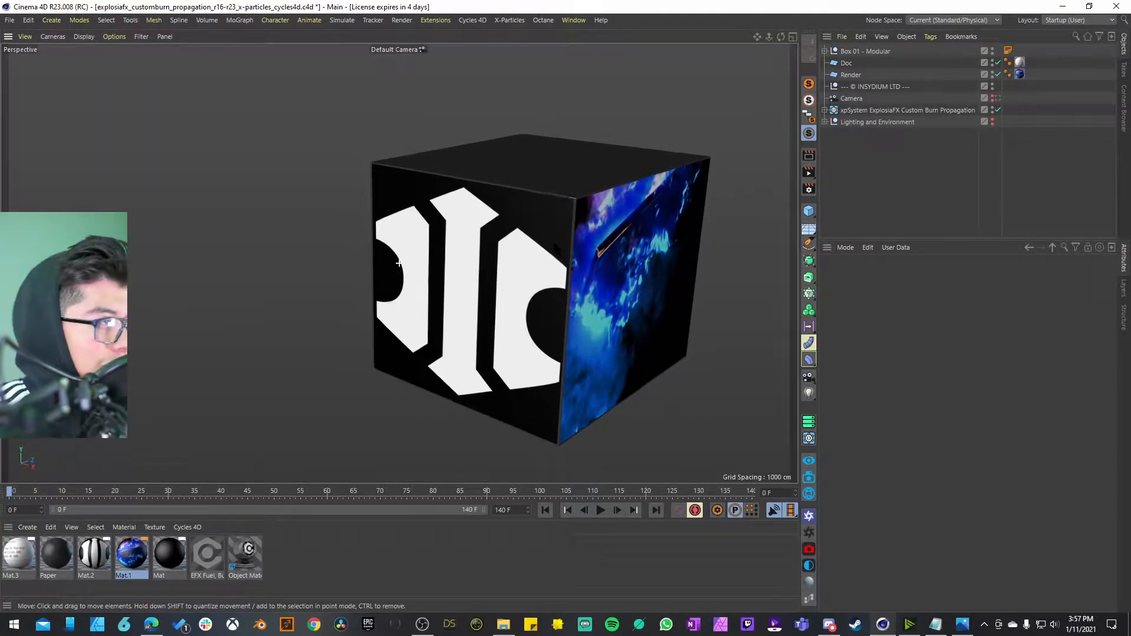
pyautogui.click(866, 50)
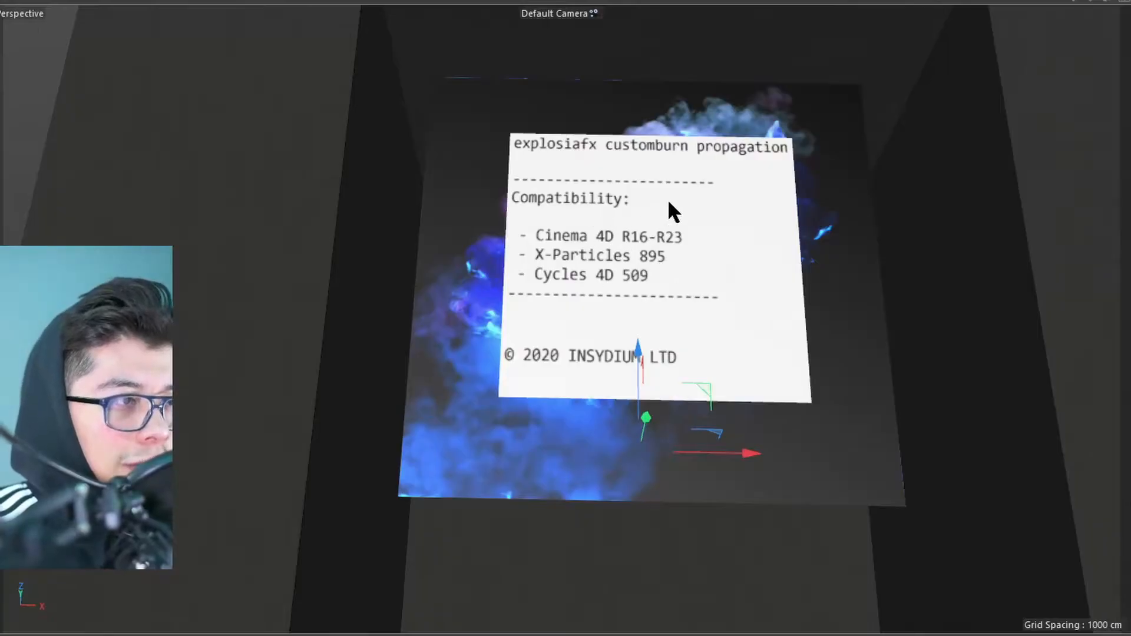
pyautogui.moveTo(599, 177)
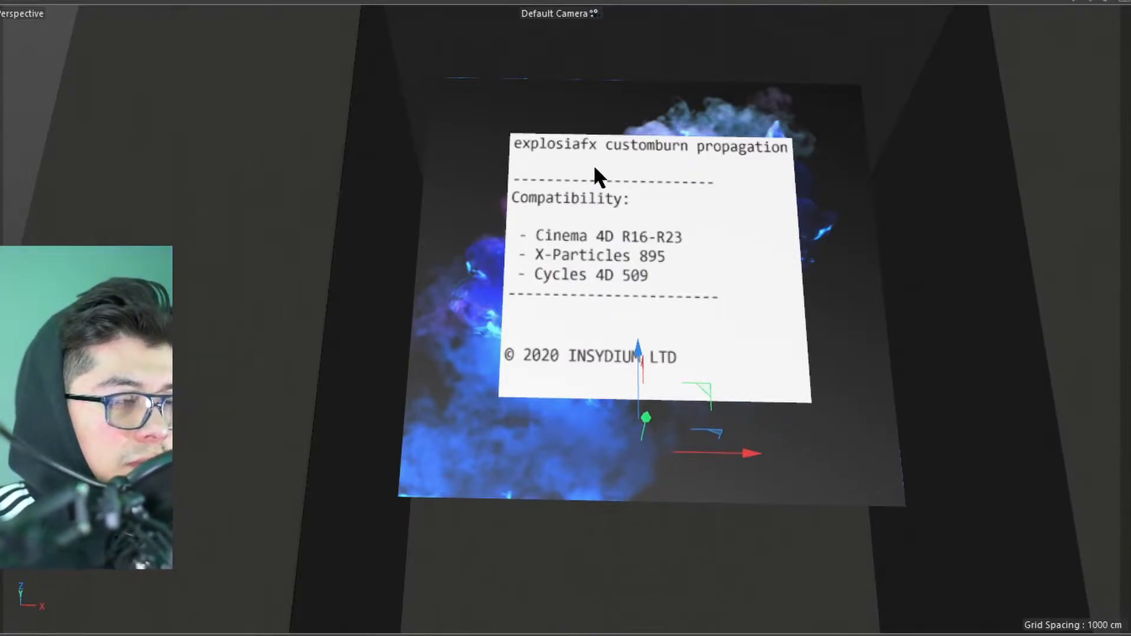
pyautogui.moveTo(791, 363)
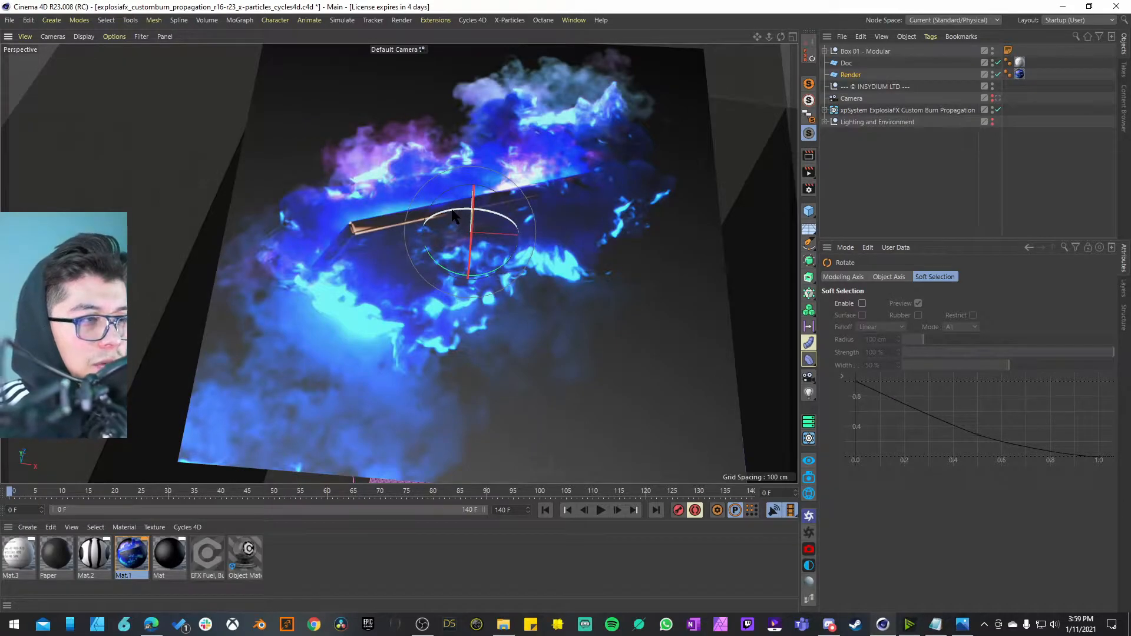
pyautogui.moveTo(558, 187)
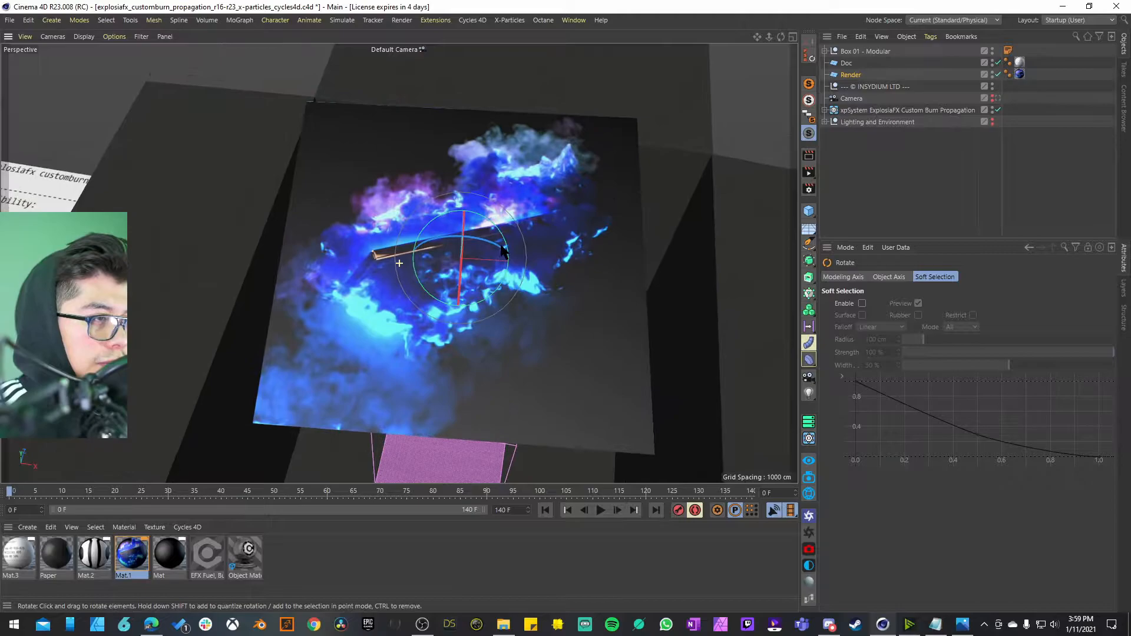
# - Remove the intro box objects, leaving the ExplosiaFX smoke and burning plane visible
pyautogui.click(600, 510)
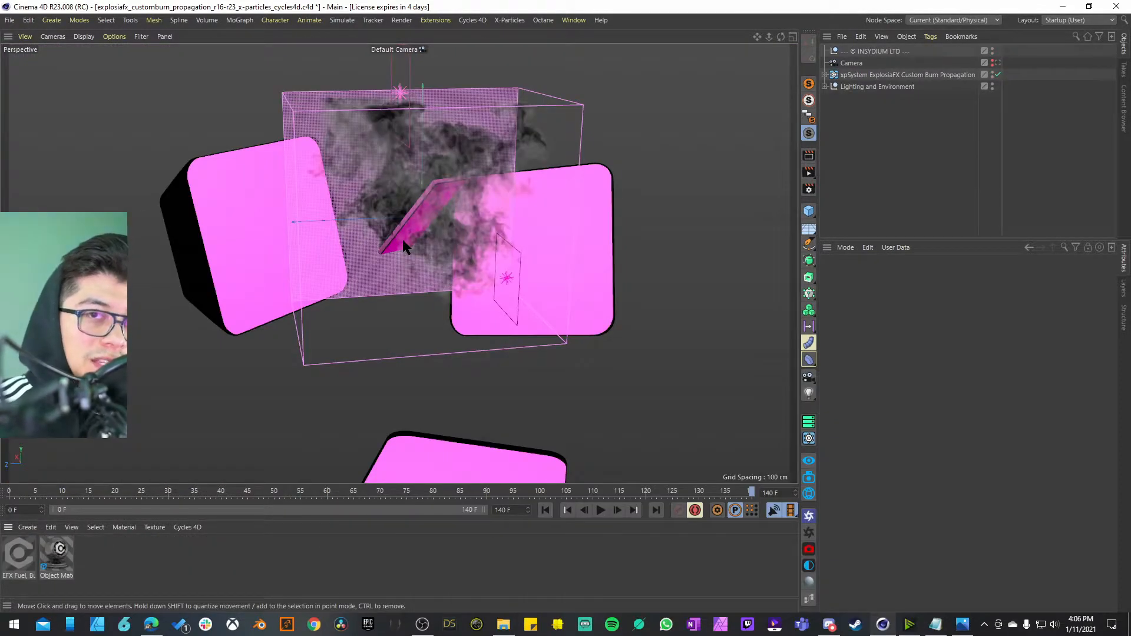
pyautogui.moveTo(465, 190)
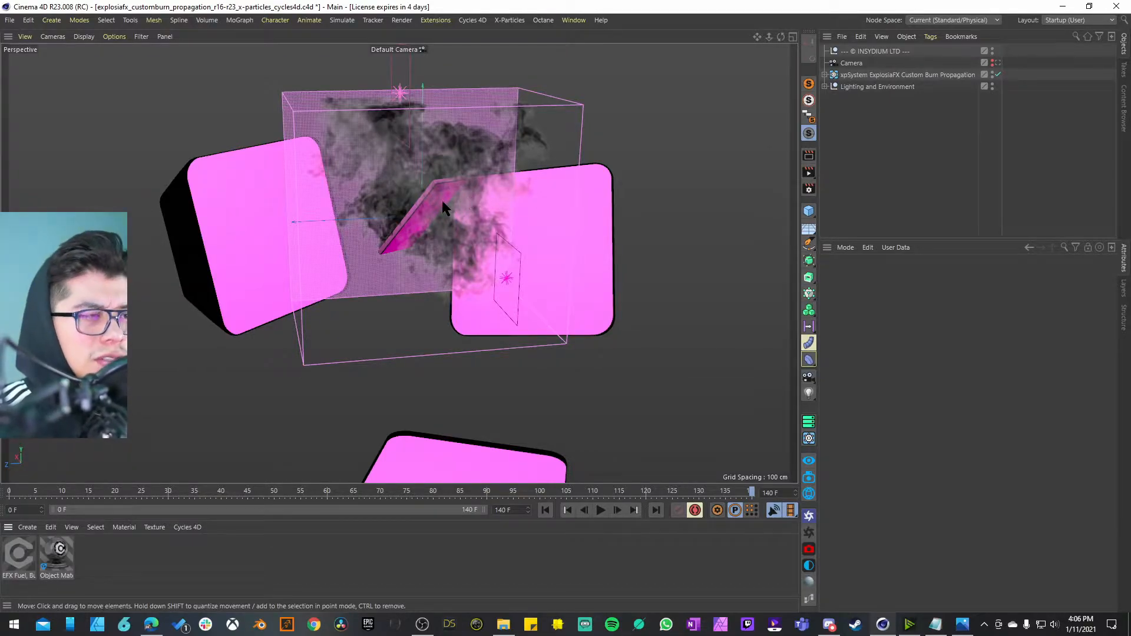
pyautogui.moveTo(425, 245)
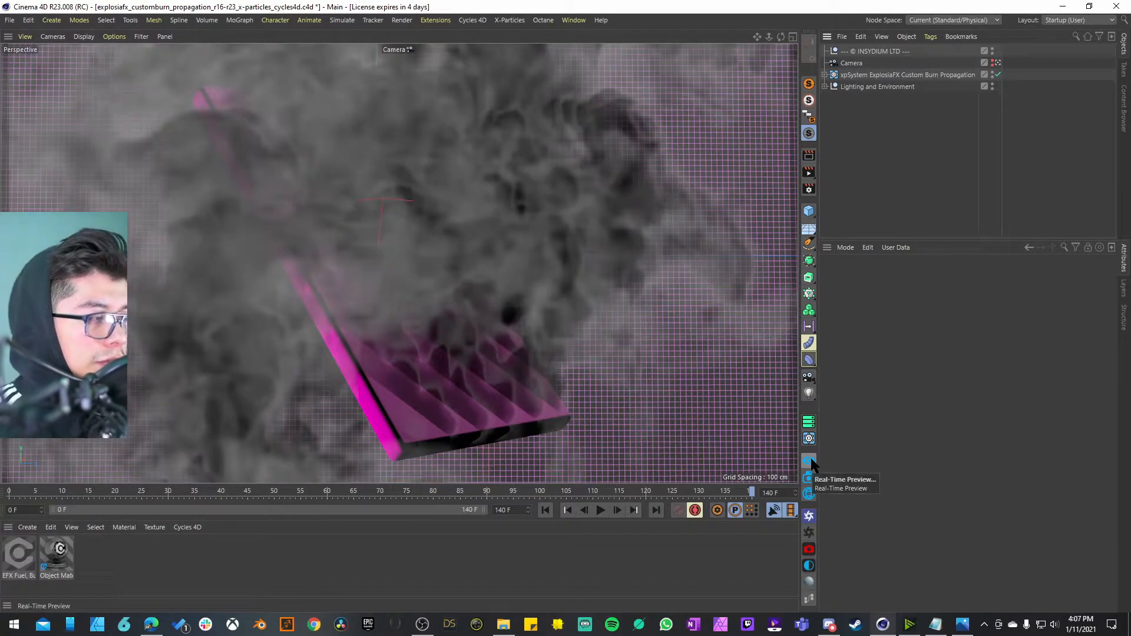
# - Show two magenta fire-and-smoke renders side by side in the Picture Viewer
pyautogui.click(808, 461)
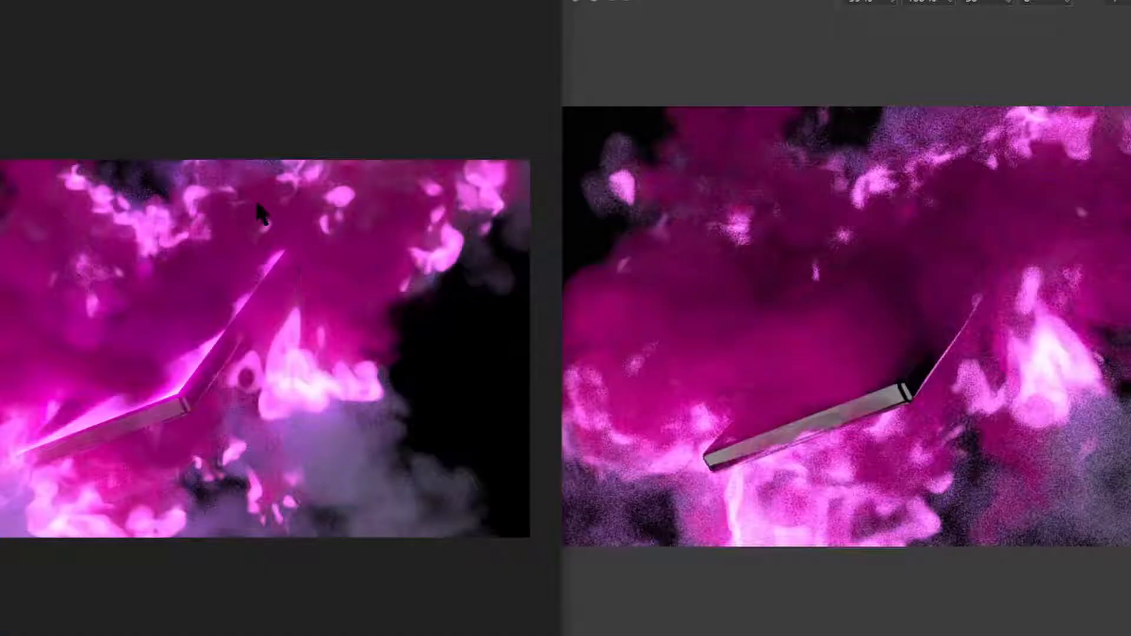
pyautogui.moveTo(262, 288)
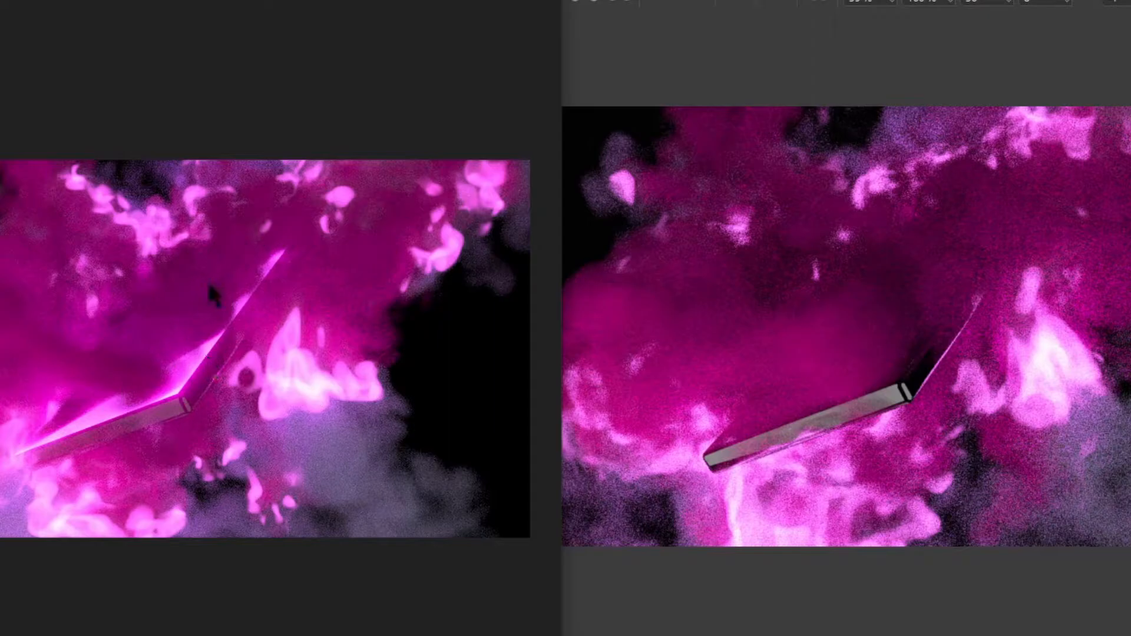
pyautogui.moveTo(157, 337)
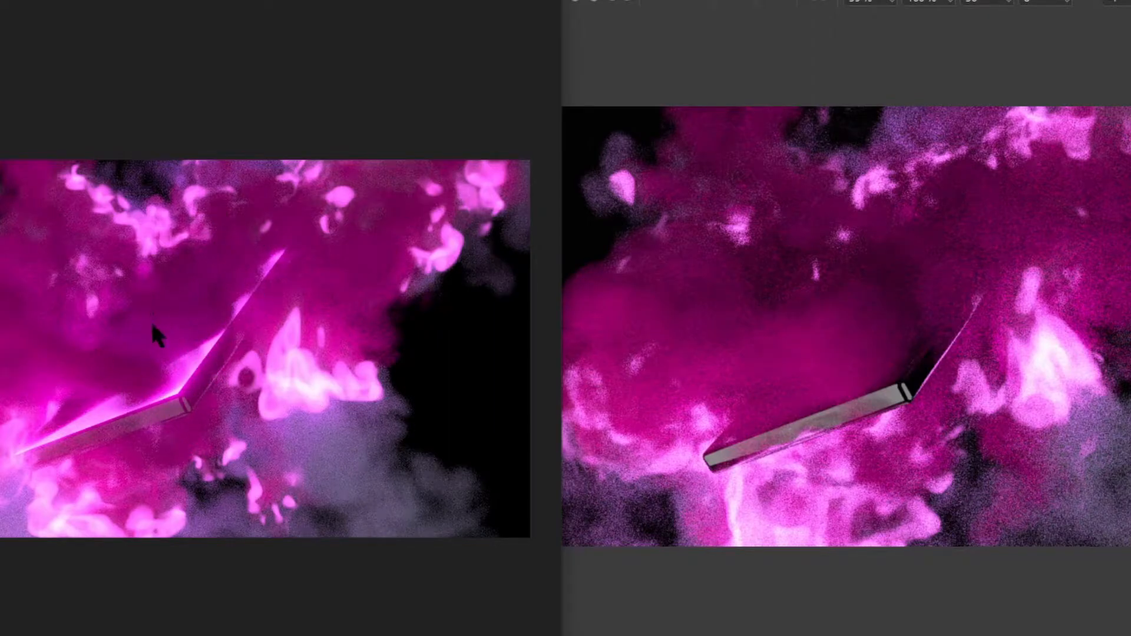
pyautogui.moveTo(848, 405)
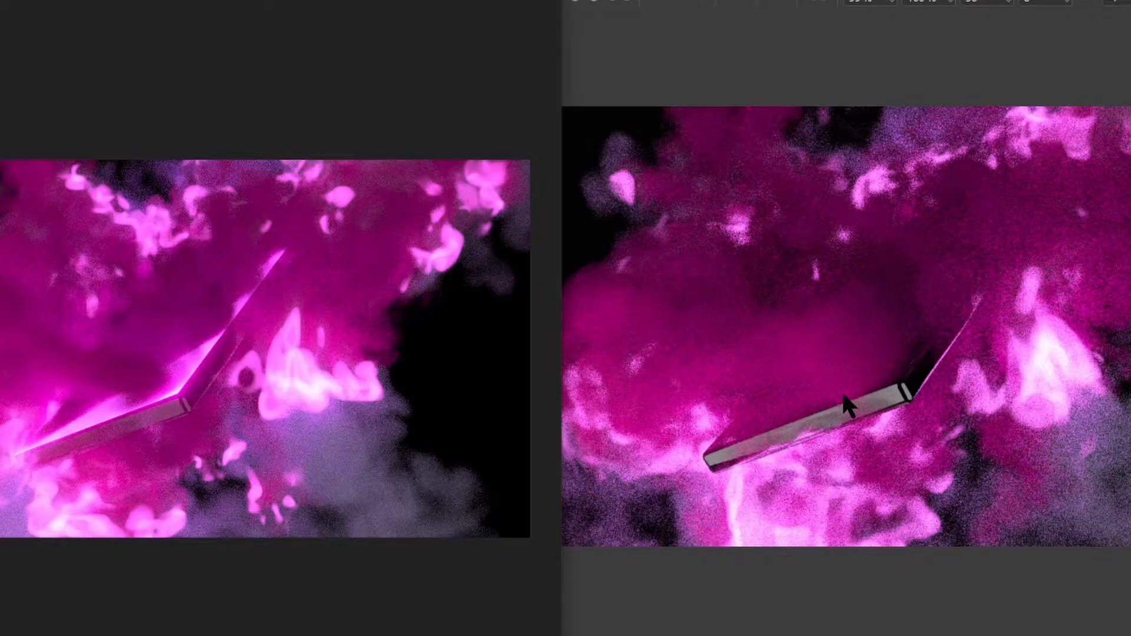
pyautogui.moveTo(851, 425)
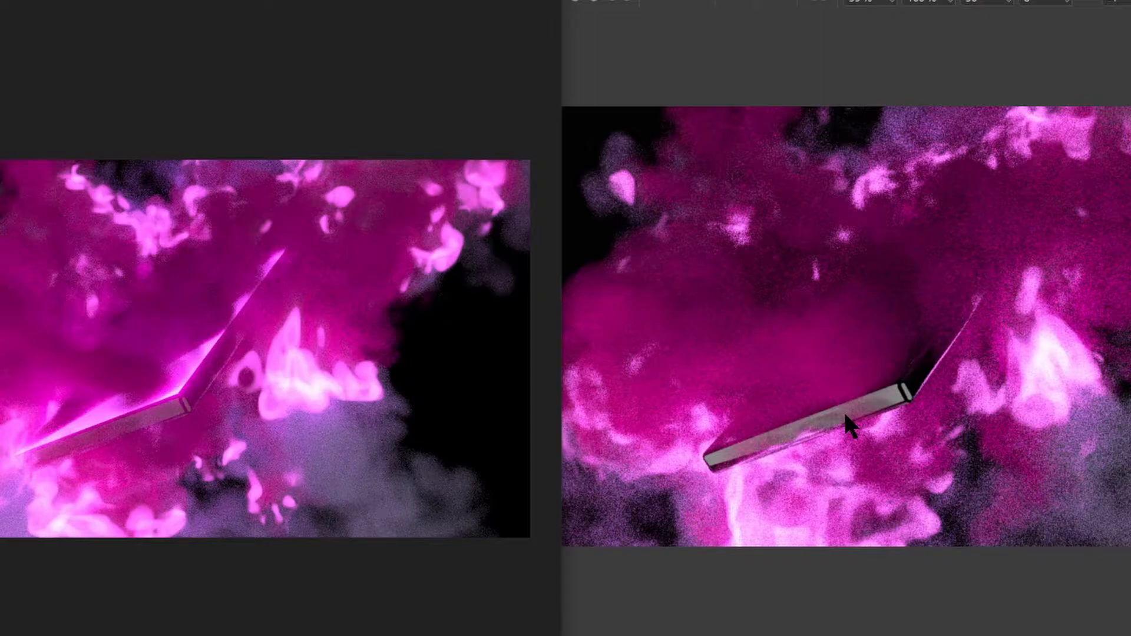
pyautogui.moveTo(837, 462)
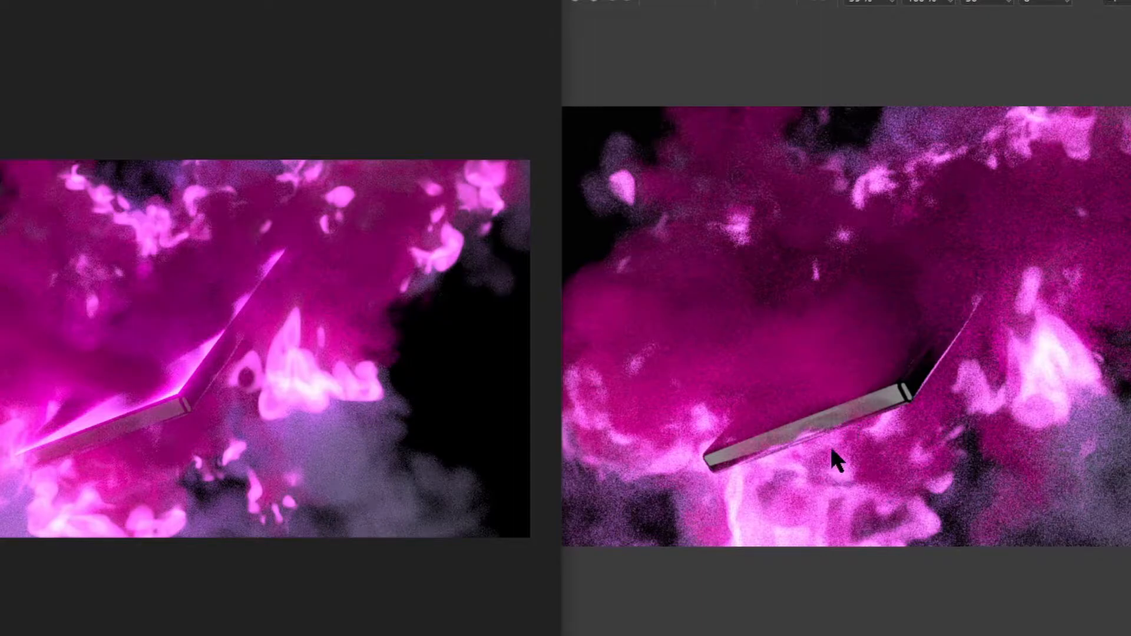
pyautogui.moveTo(869, 399)
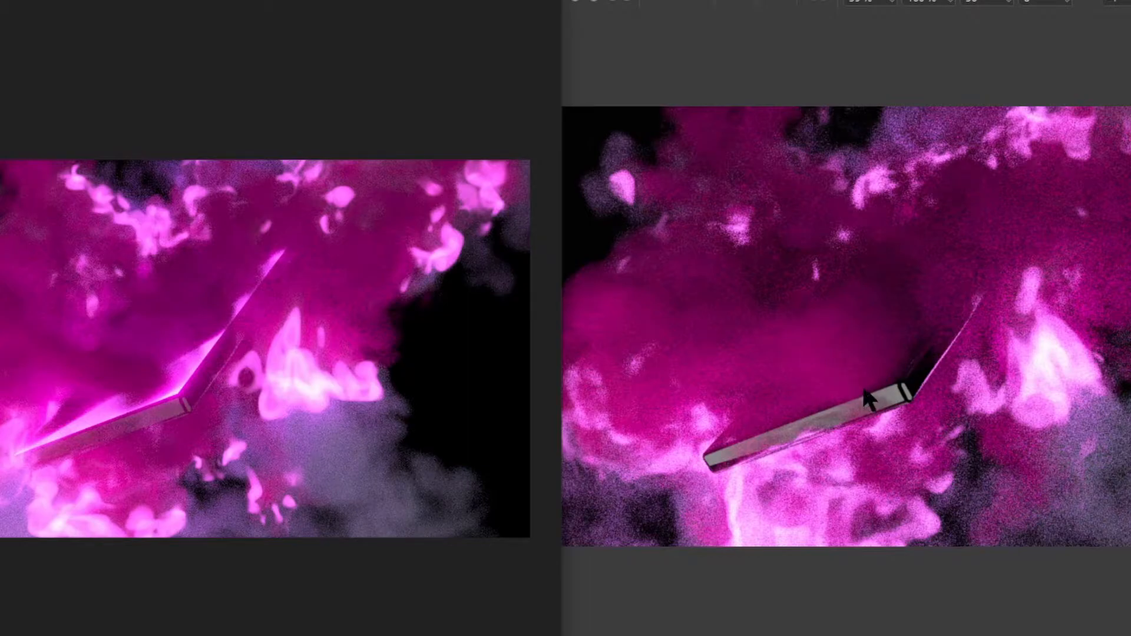
pyautogui.moveTo(152, 425)
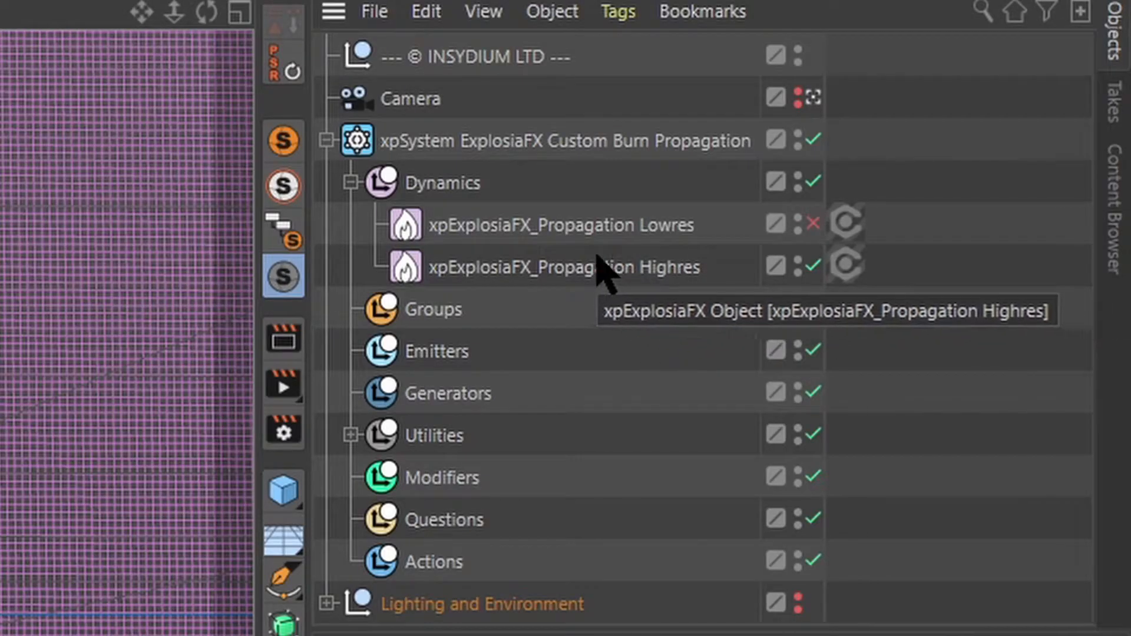
pyautogui.moveTo(674, 278)
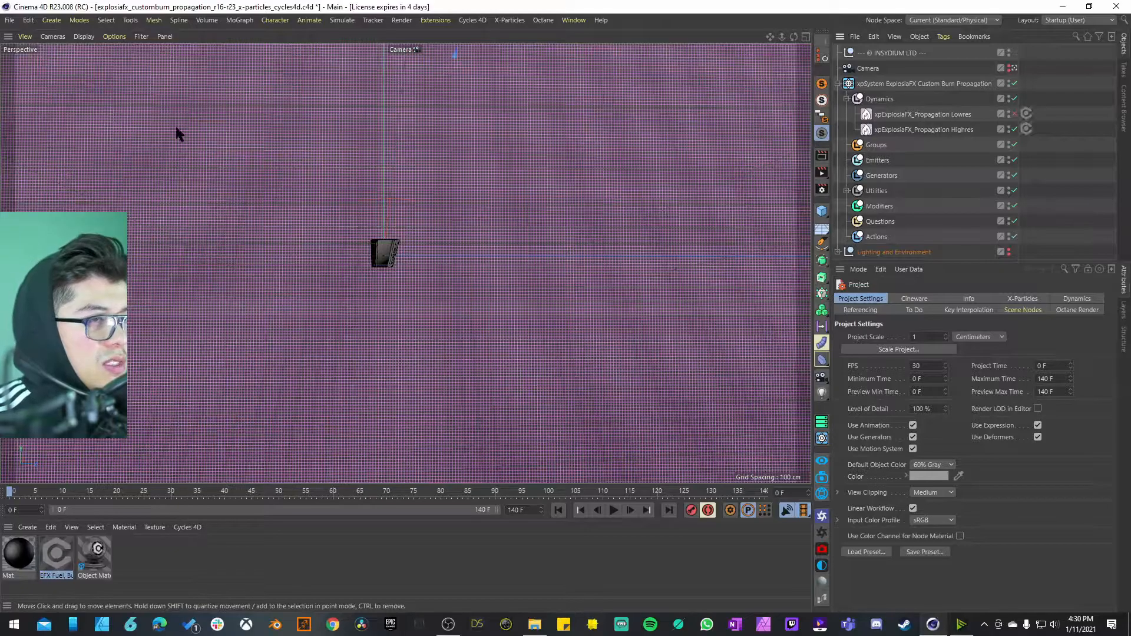
pyautogui.moveTo(442, 285)
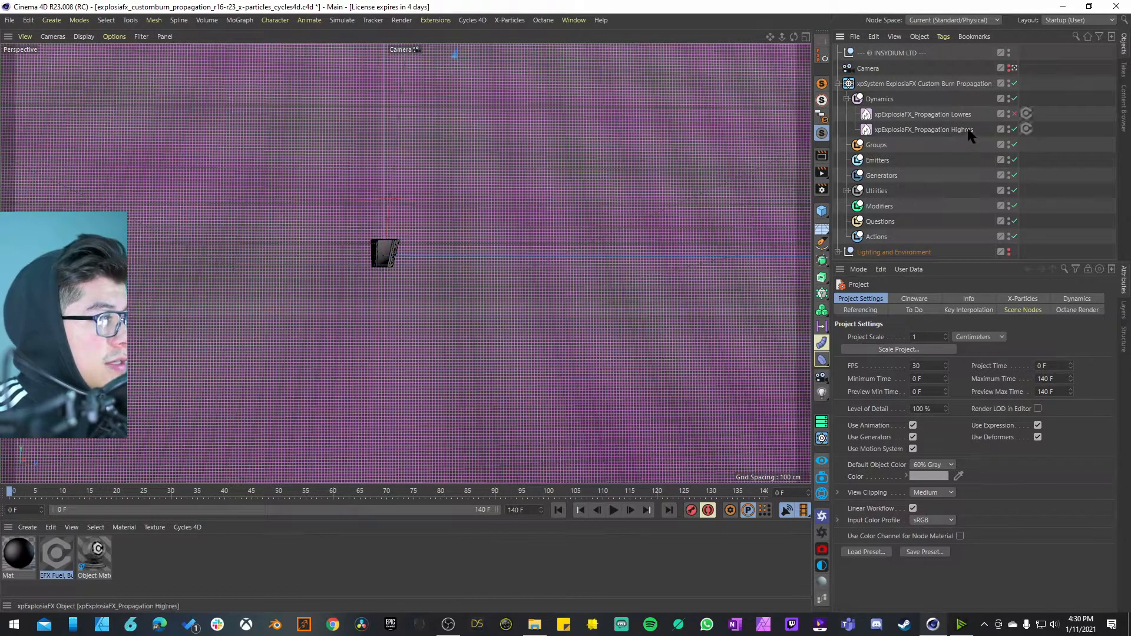
# - Select xpExplosiaFX_Propagation Lowres to load its attributes and smoke outline
pyautogui.click(923, 114)
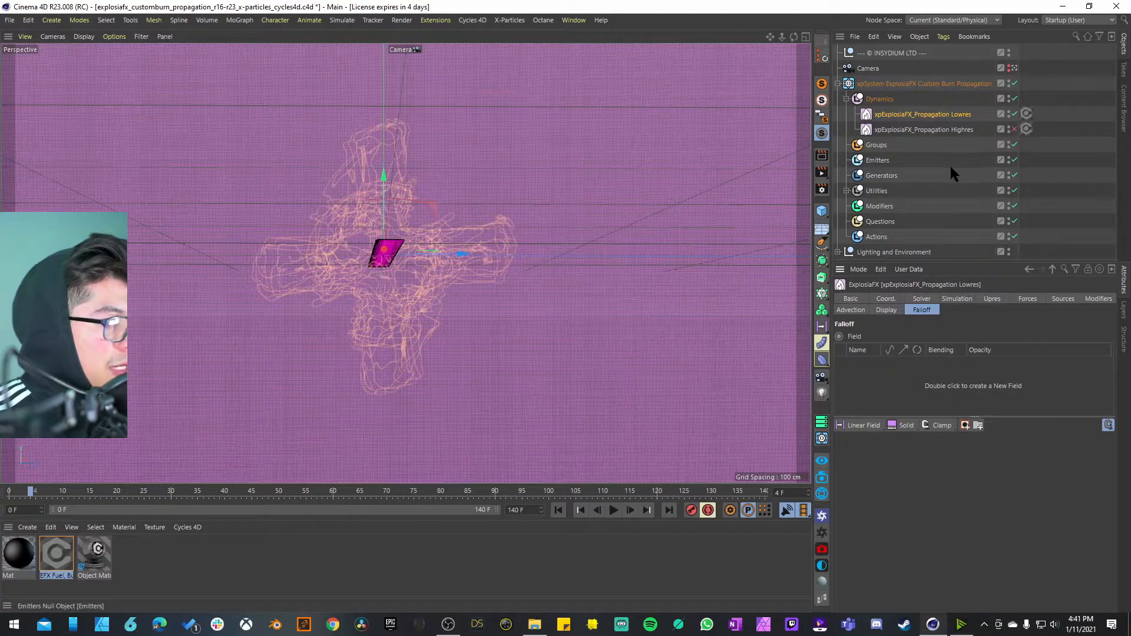
pyautogui.moveTo(870, 157)
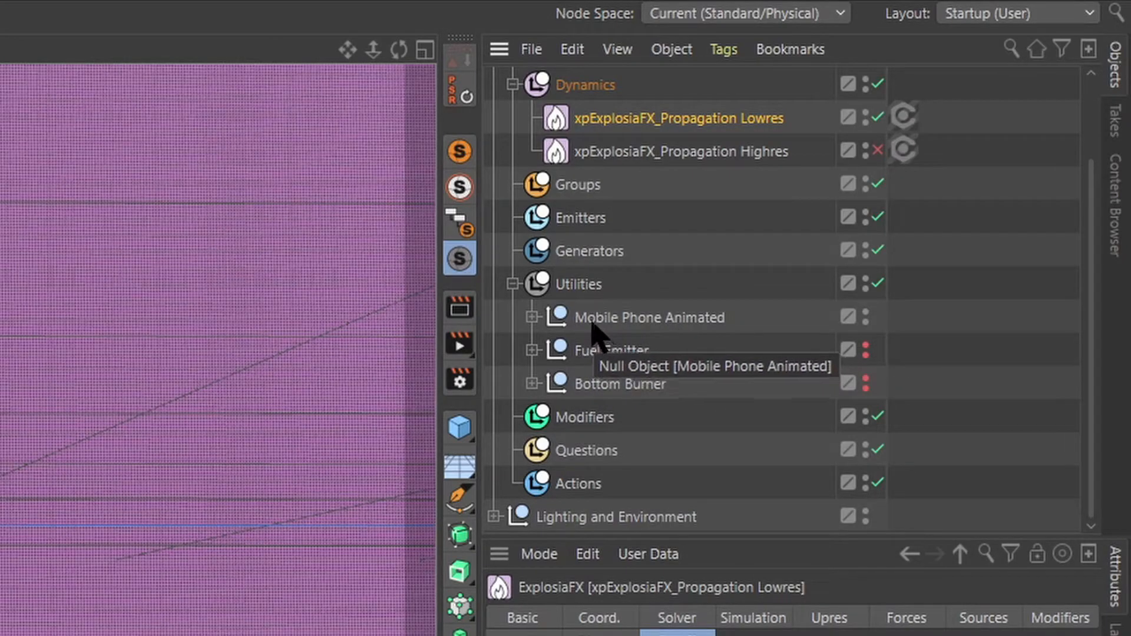
# - Select the Mobile Phone Animated null inside the expanded Utilities group
pyautogui.click(648, 317)
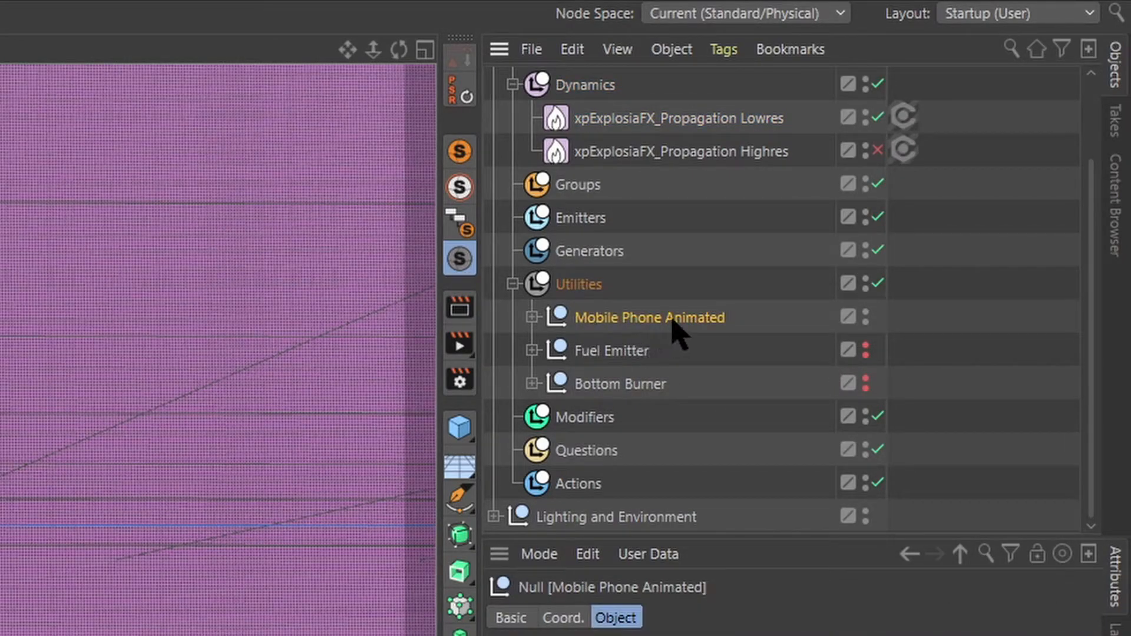
pyautogui.moveTo(678, 332)
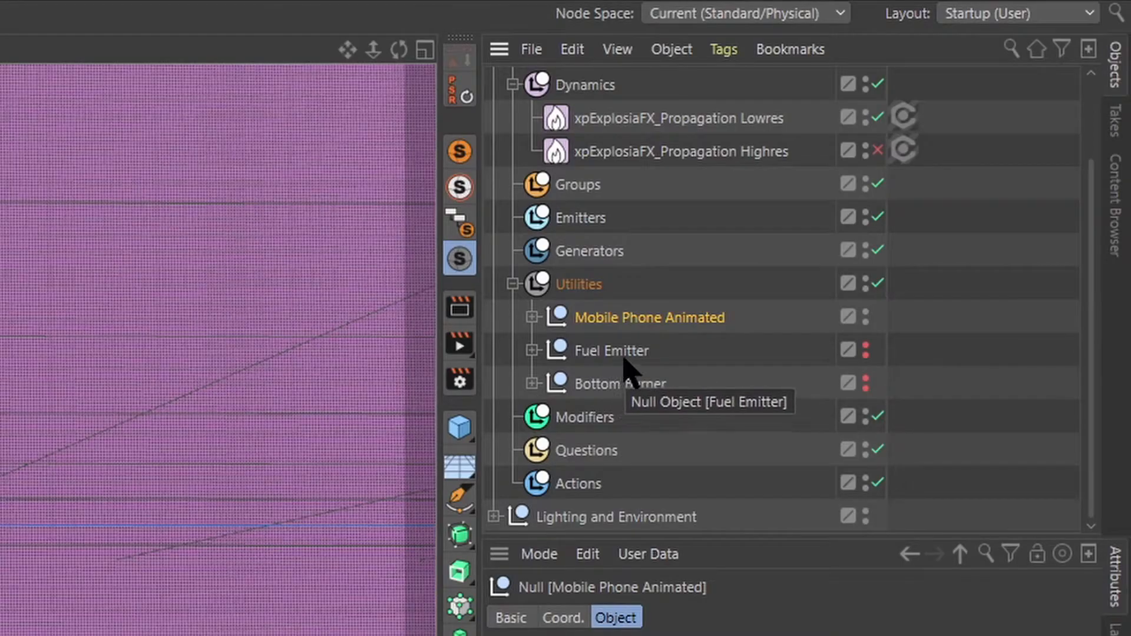
pyautogui.moveTo(650, 400)
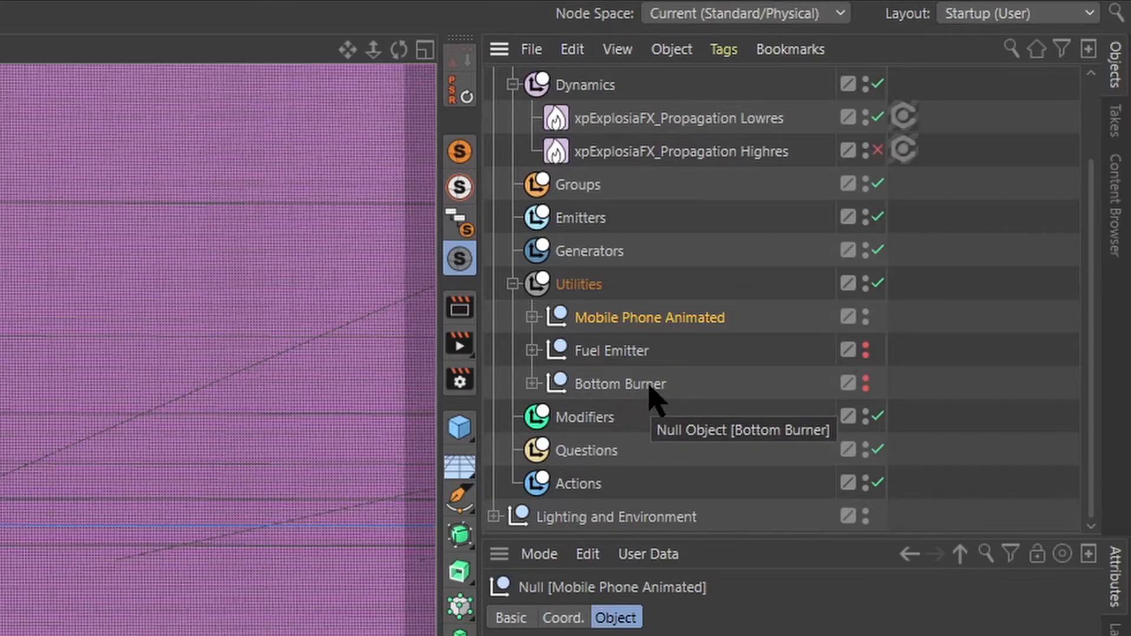
pyautogui.moveTo(875, 373)
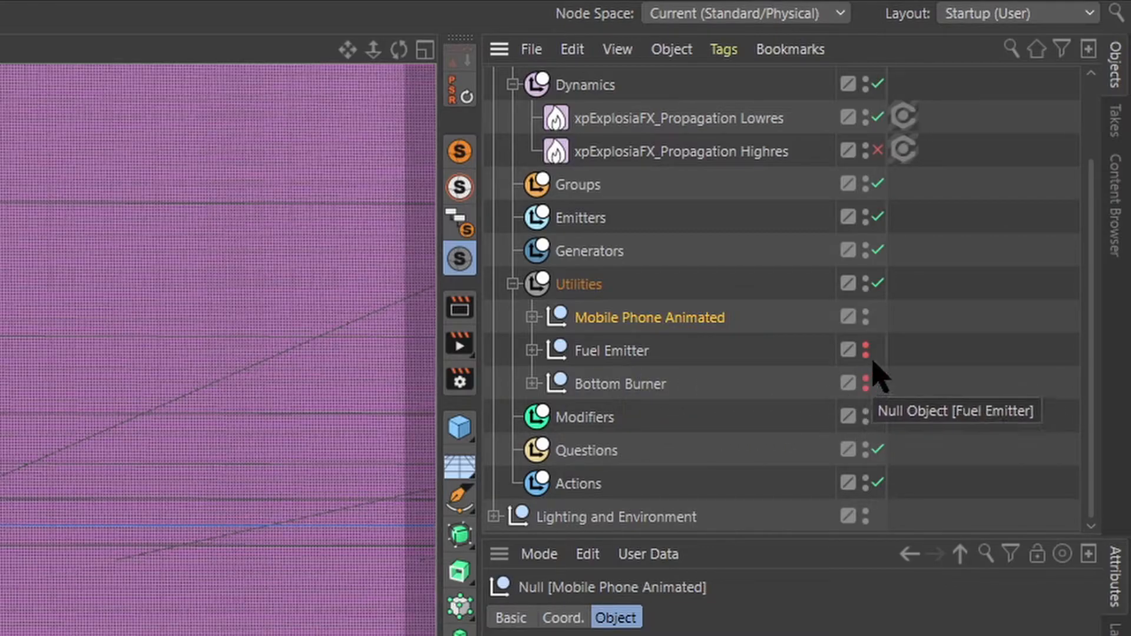
pyautogui.moveTo(869, 354)
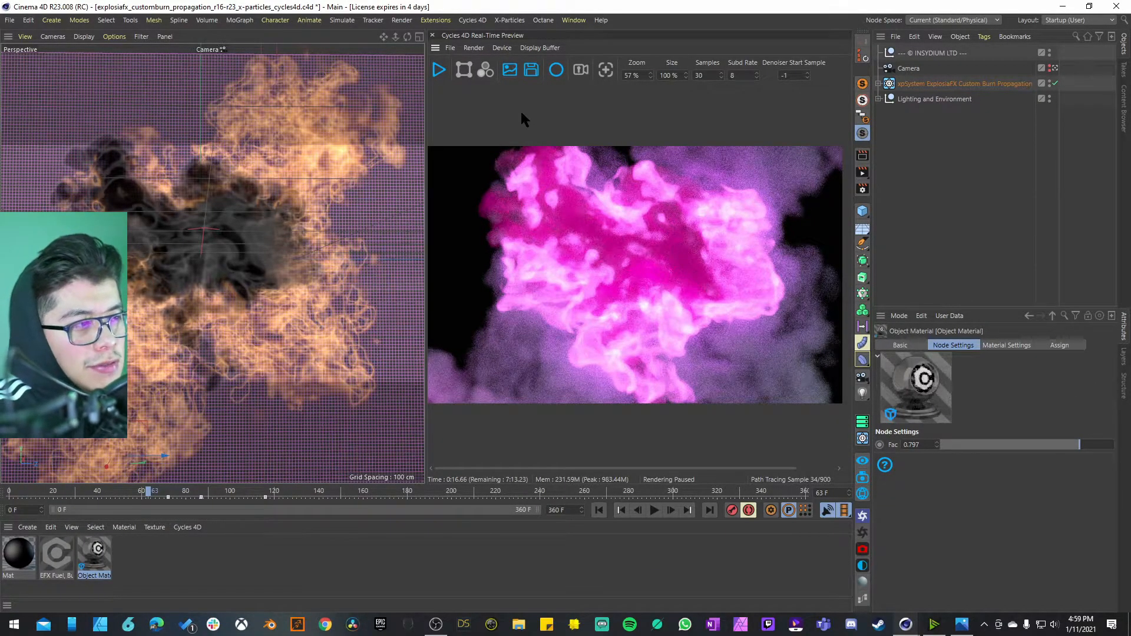
pyautogui.moveTo(230, 575)
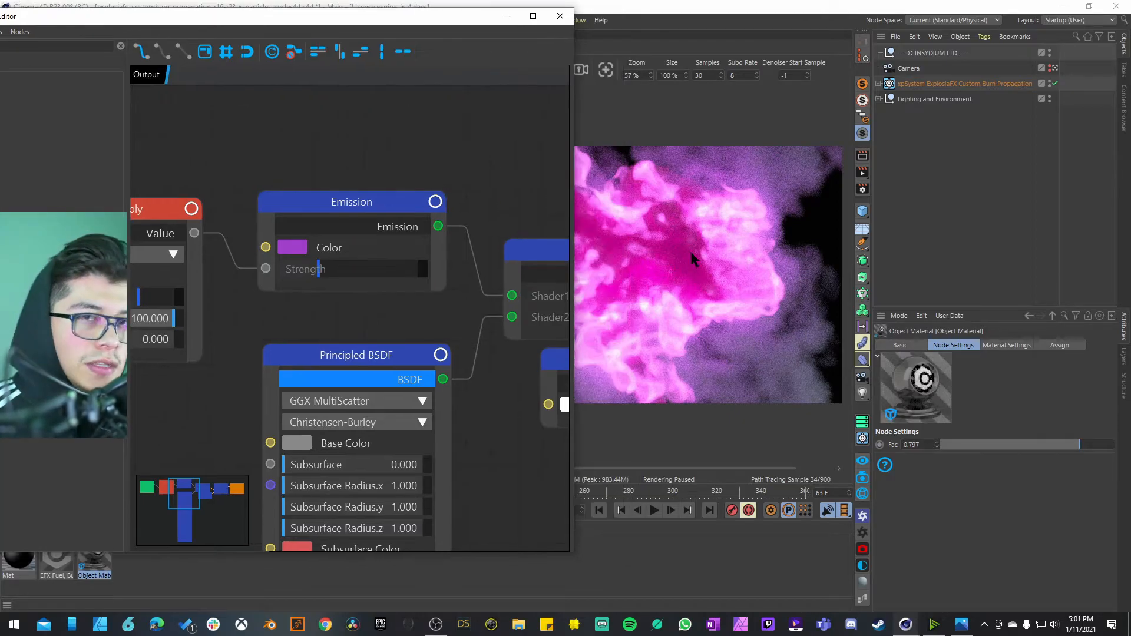
pyautogui.moveTo(451, 24)
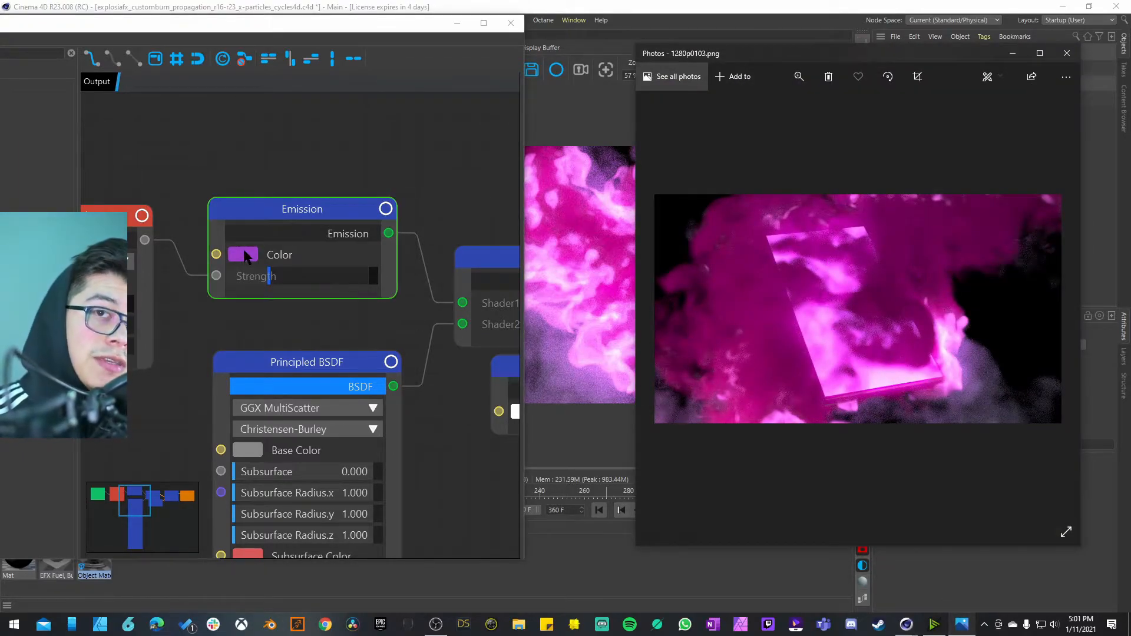
# - Inspect the Emission node's colour in the object material's Cycles 4D node graph
pyautogui.click(1067, 53)
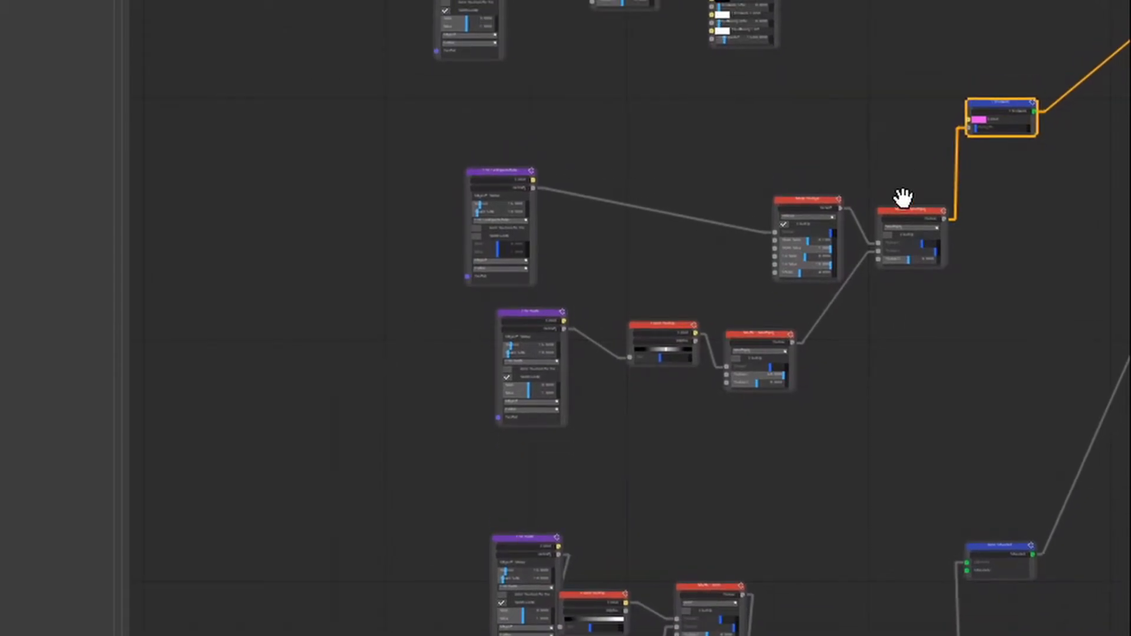
# - Set the EFX Fuel, Burn & Smoke material colour to white and lower its V brightness
pyautogui.click(908, 231)
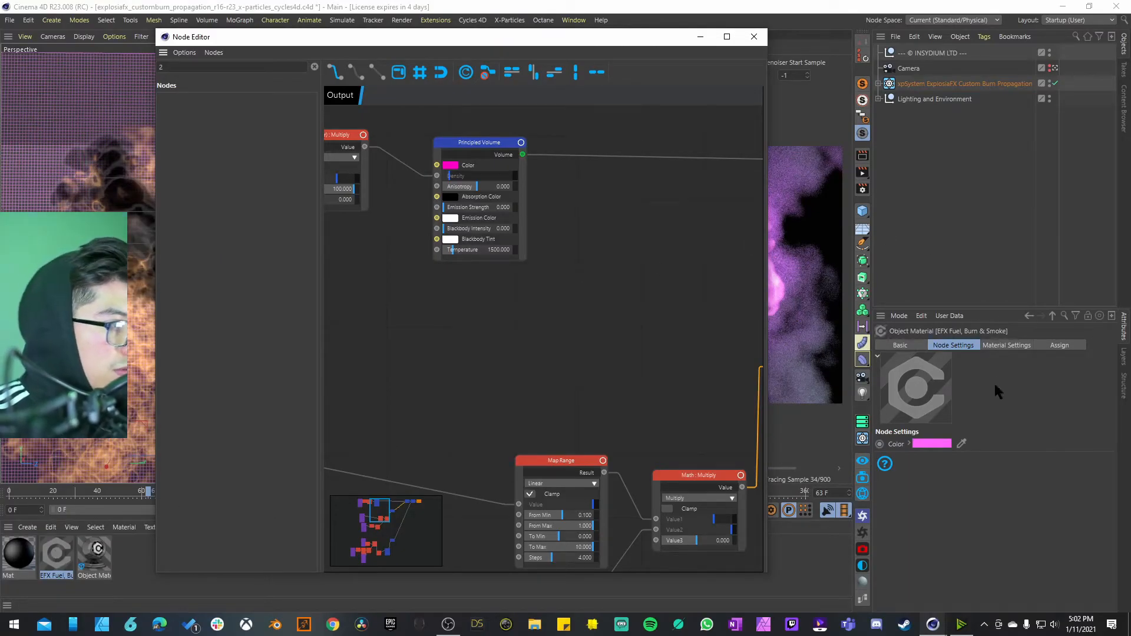
pyautogui.click(931, 444)
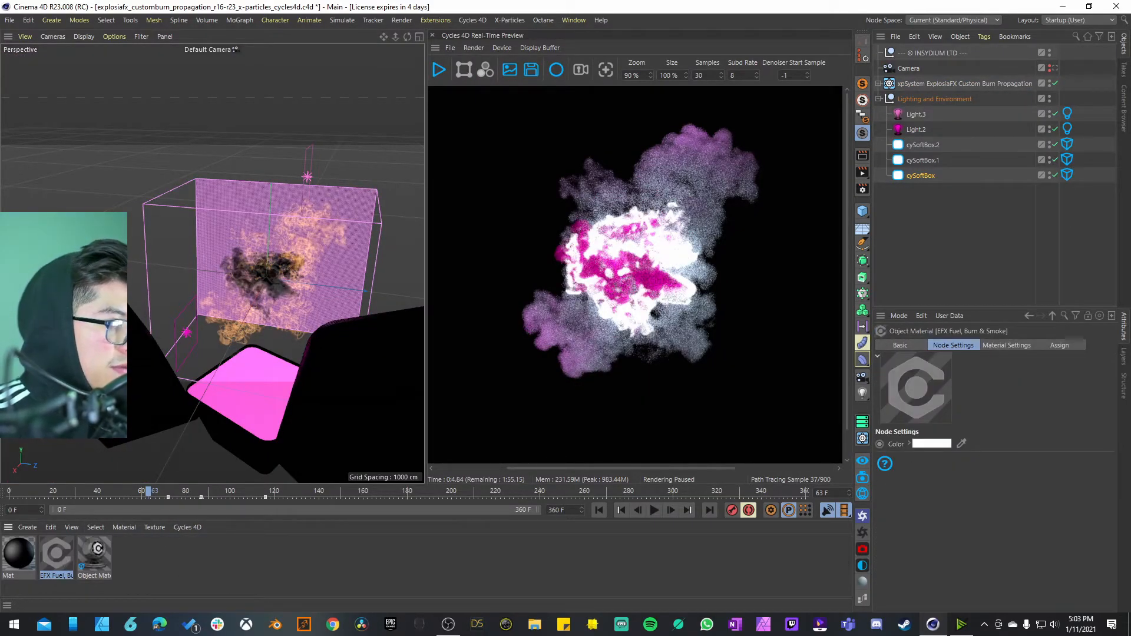
pyautogui.click(931, 443)
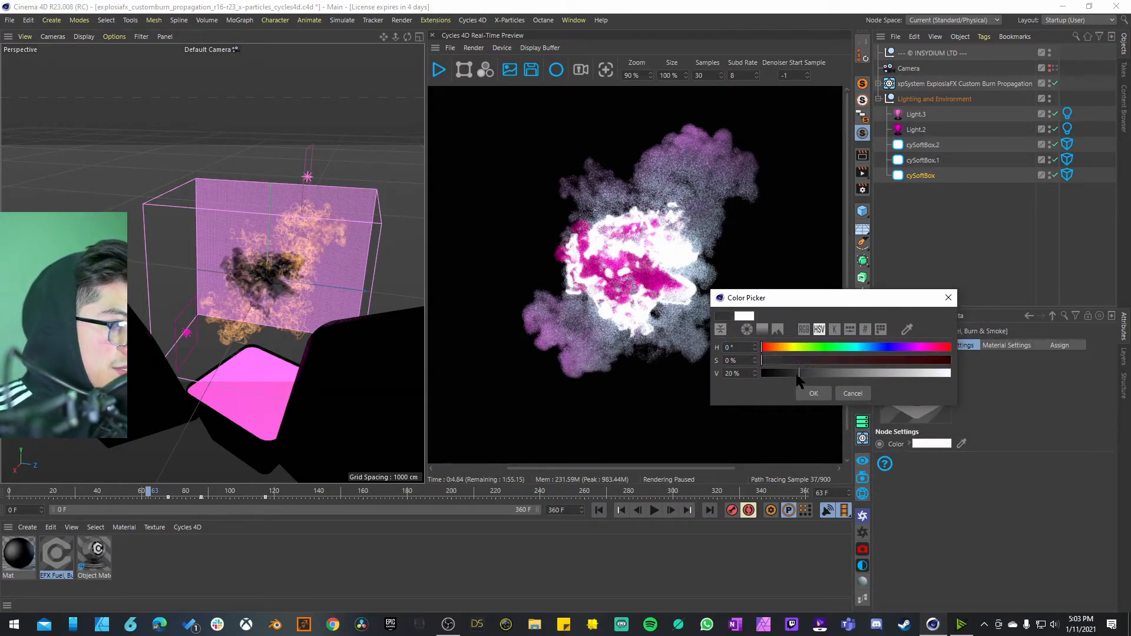
pyautogui.click(853, 393)
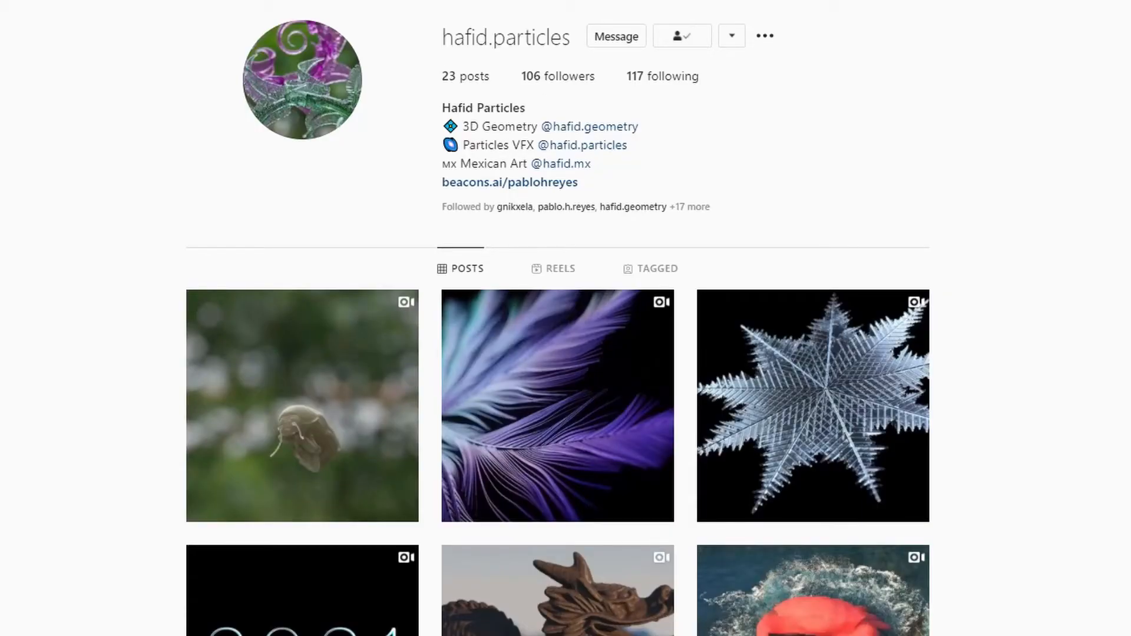
# - Browse the artist's posts from the feather post through to the Ocean Waterslide study
pyautogui.click(557, 404)
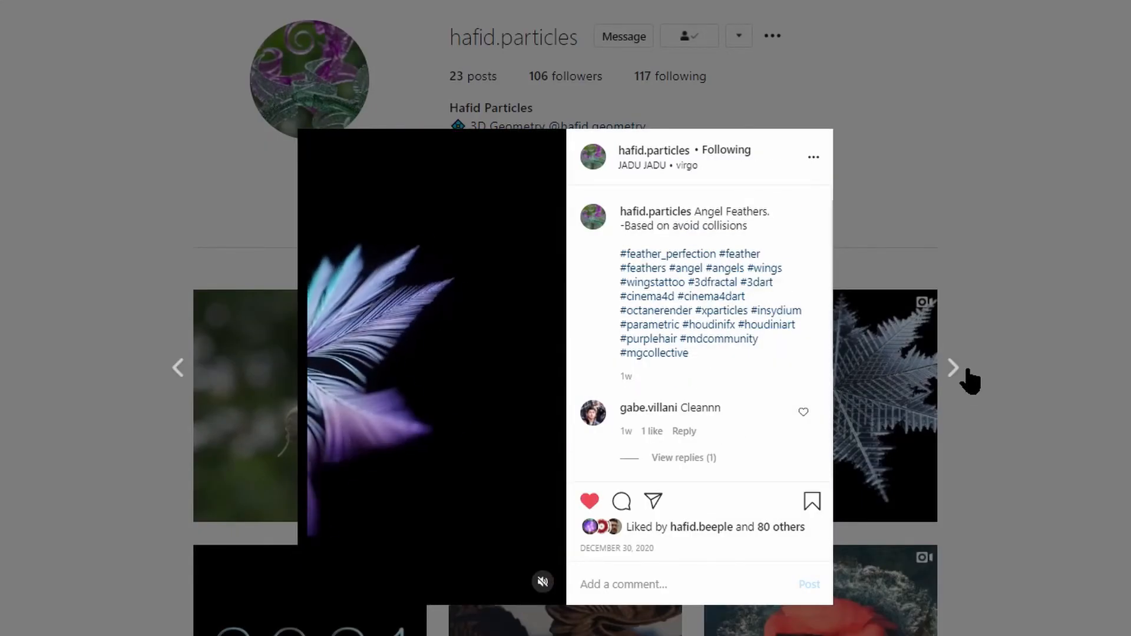
pyautogui.click(952, 368)
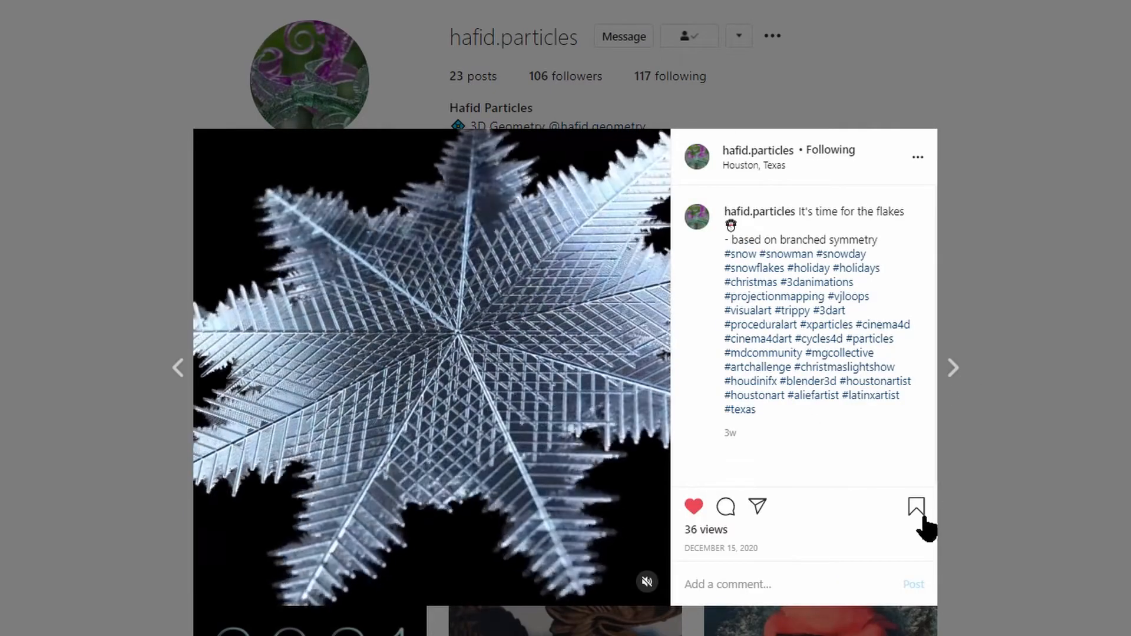
pyautogui.click(952, 368)
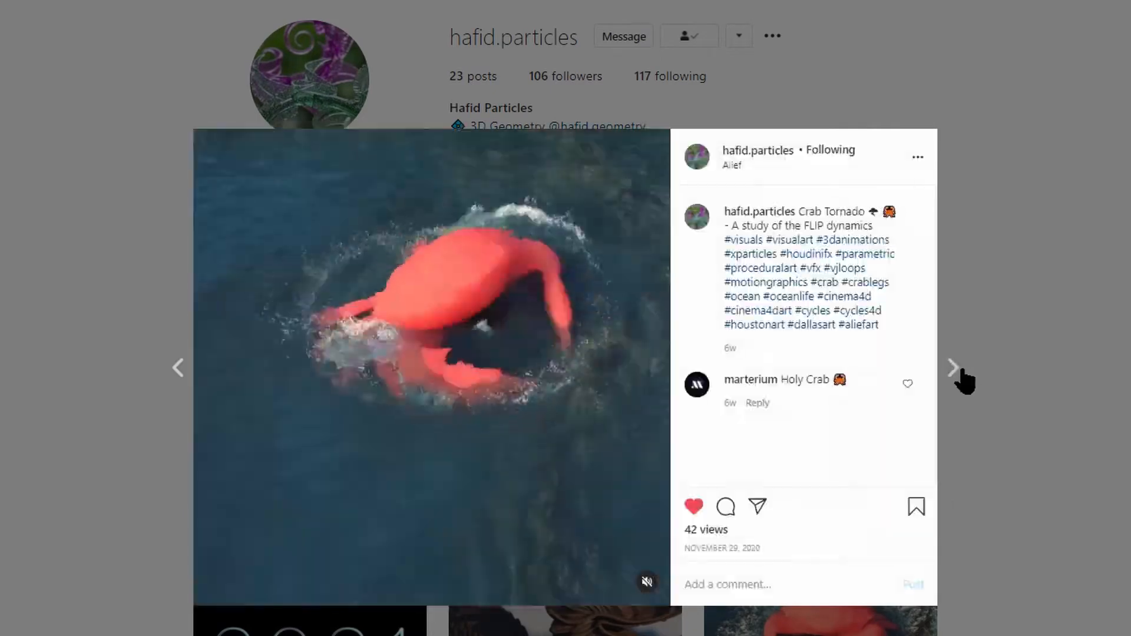
pyautogui.click(952, 368)
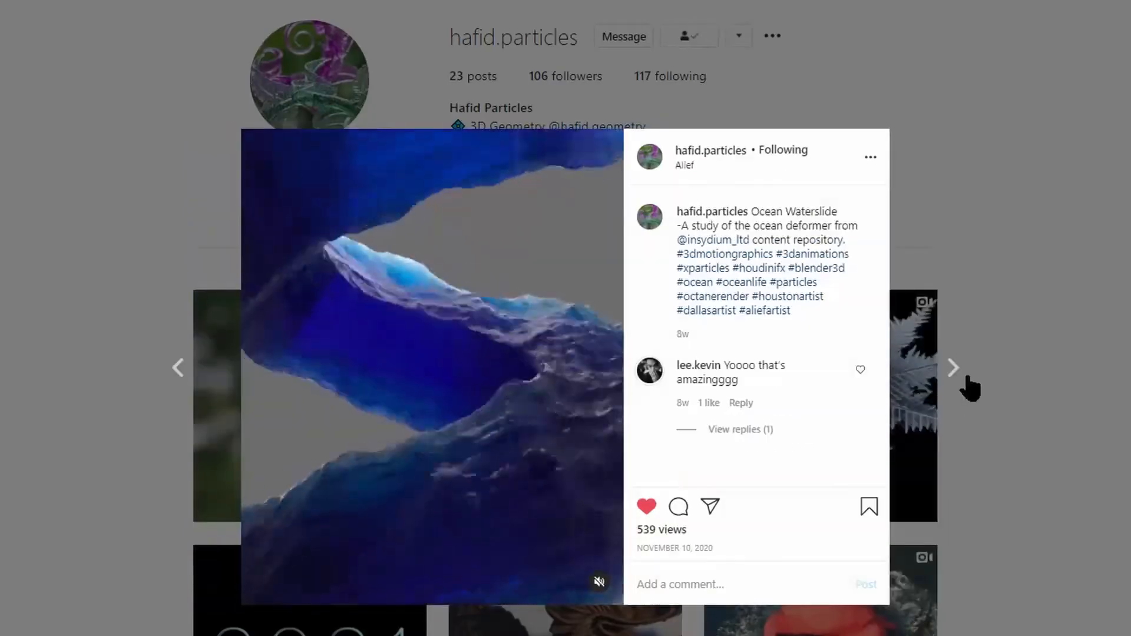